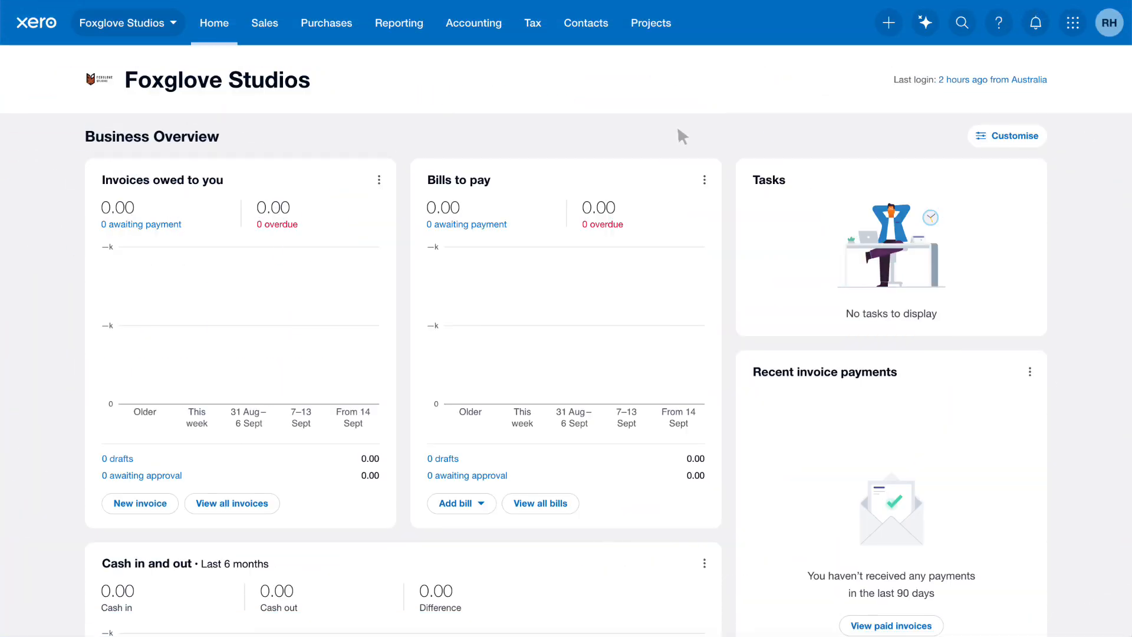
mouse_move(683, 138)
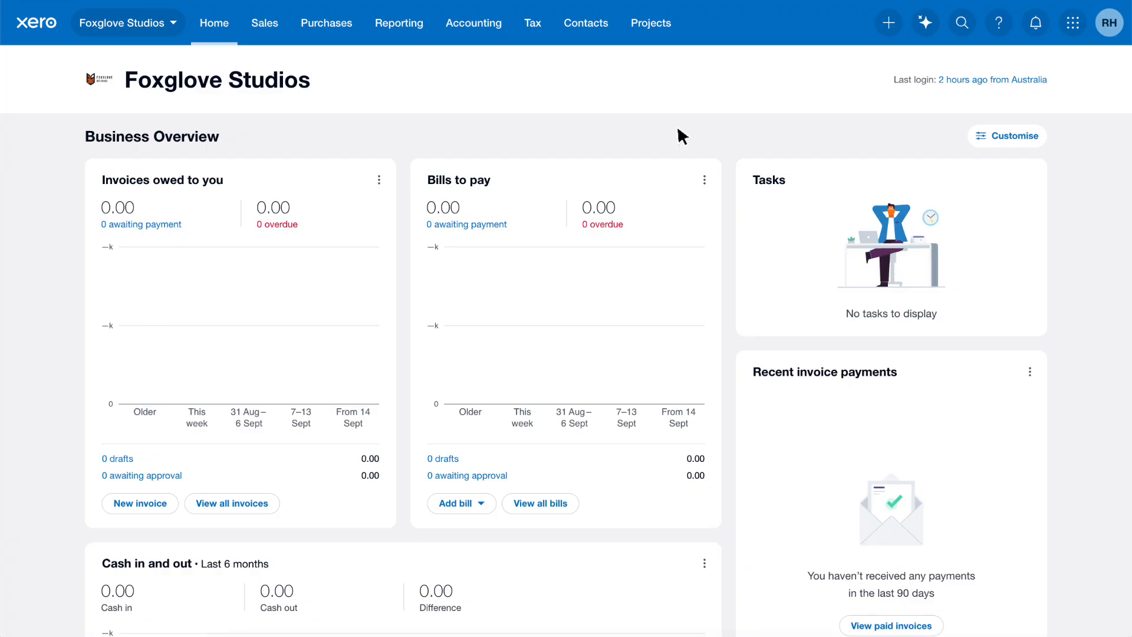
mouse_move(530, 37)
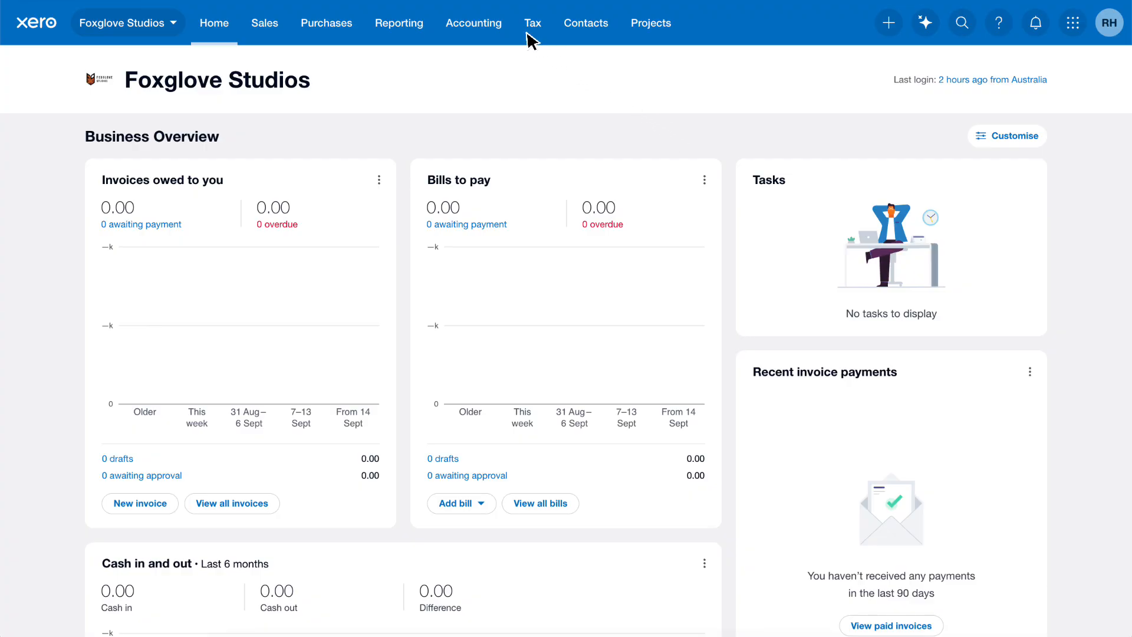
Step: Go to Bank accounts from the Accounting menu
click(474, 23)
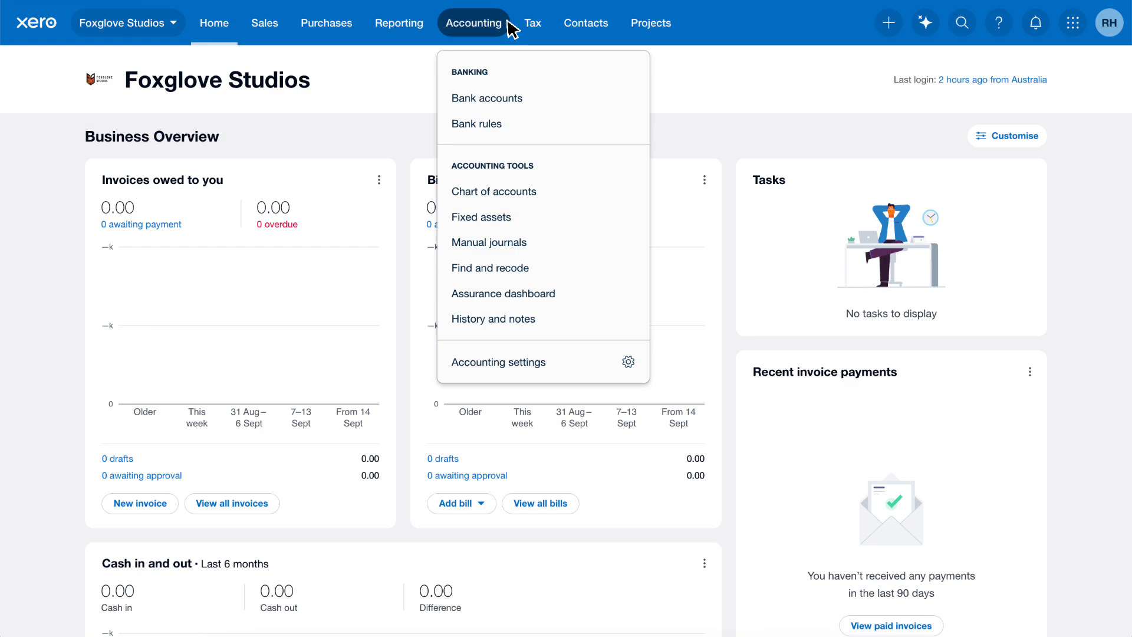
mouse_move(494, 190)
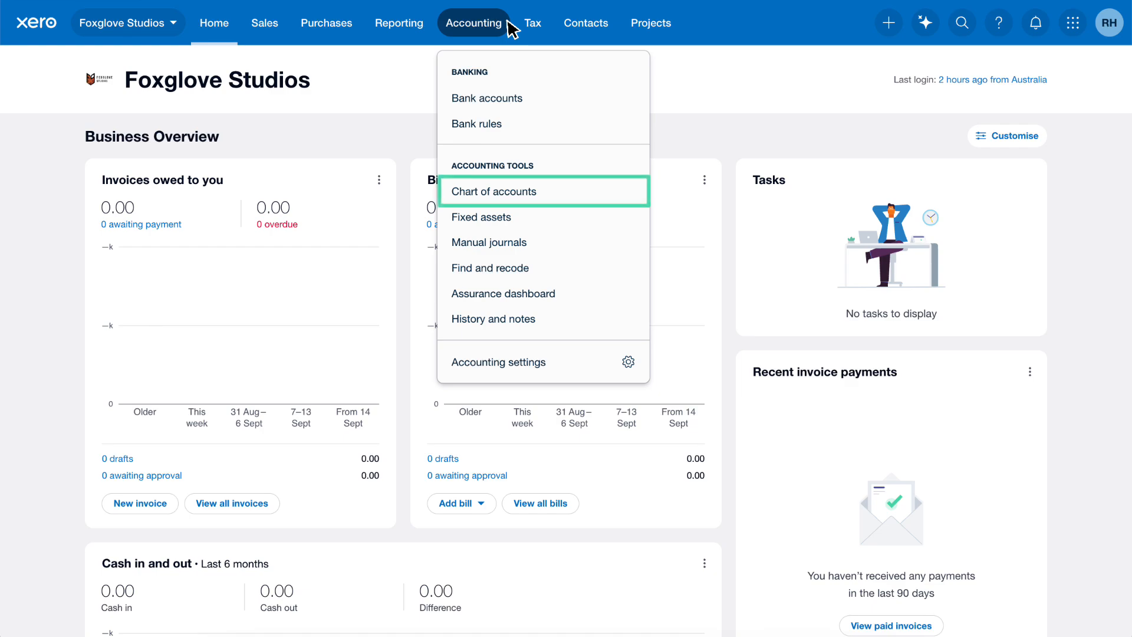
mouse_move(534, 104)
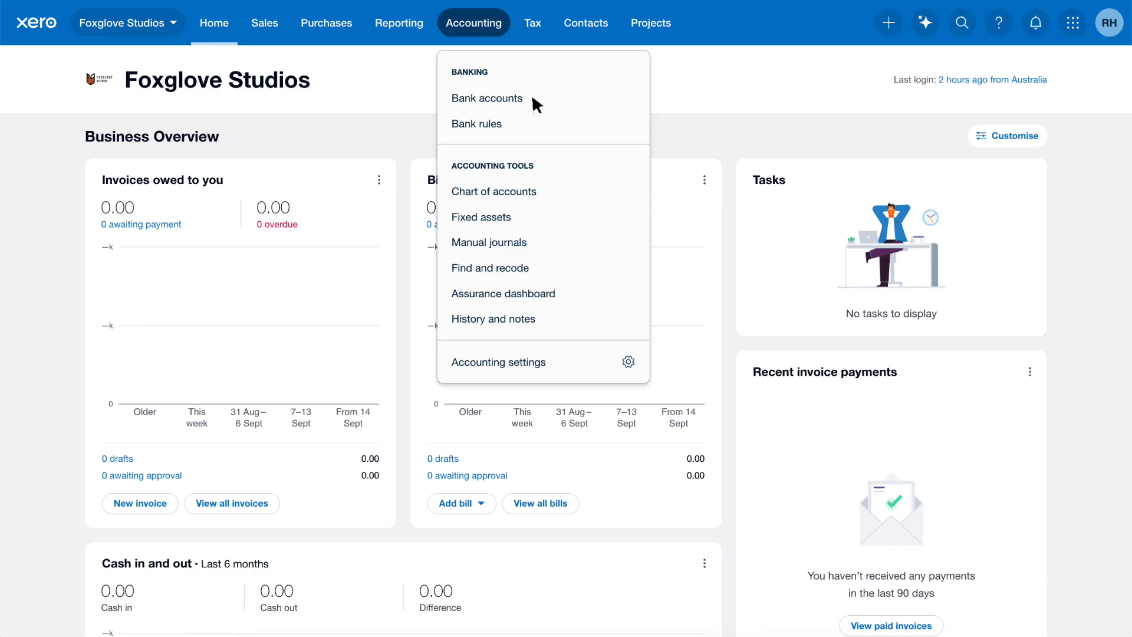
click(487, 97)
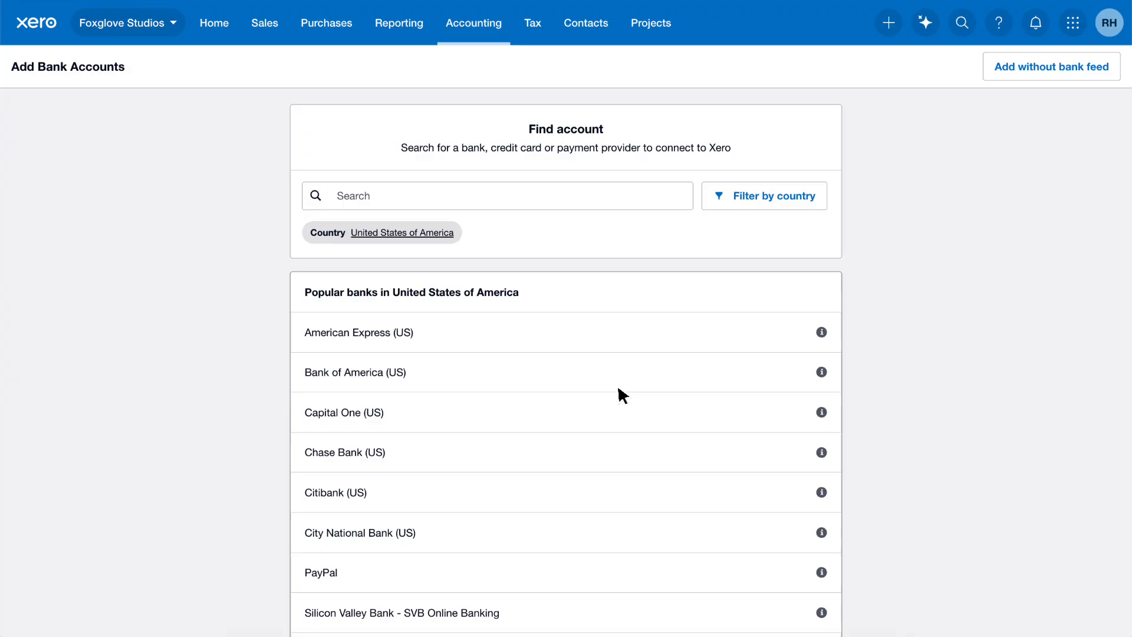
mouse_move(408, 199)
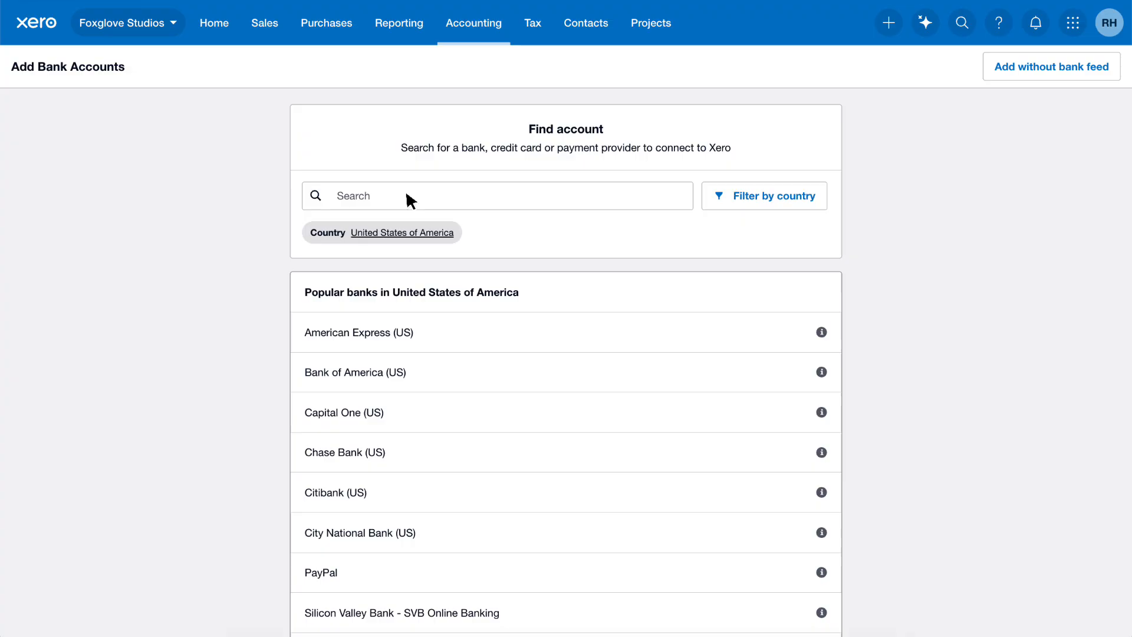
Step: Search for 'HSBC' and pick HSBC Bank (US) from the results
text(HSBC)
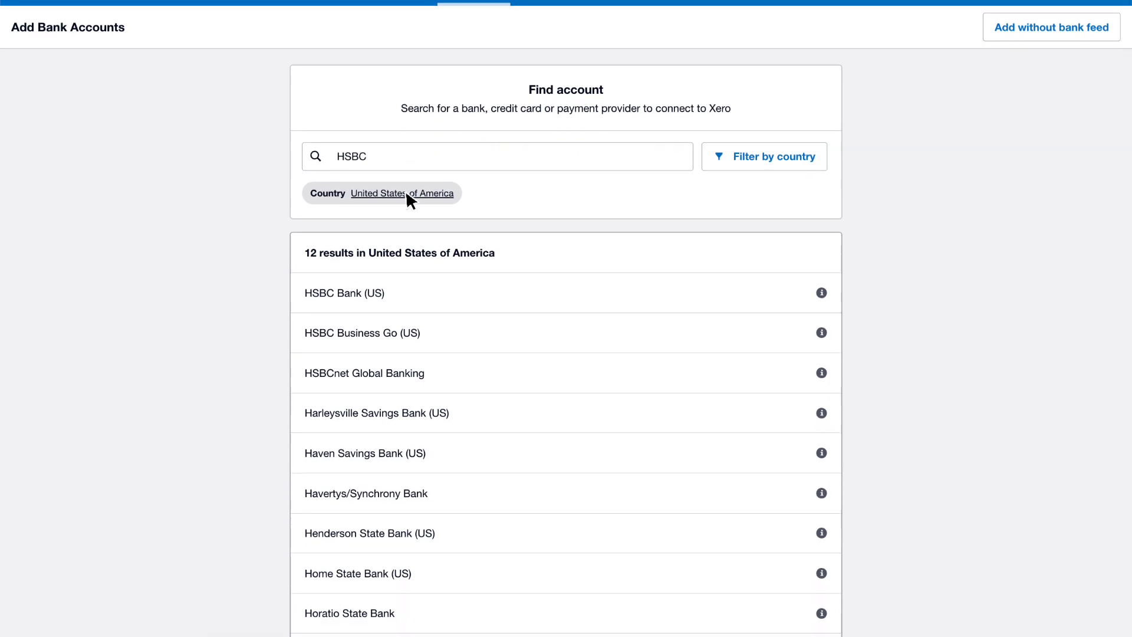
scroll(down, 3)
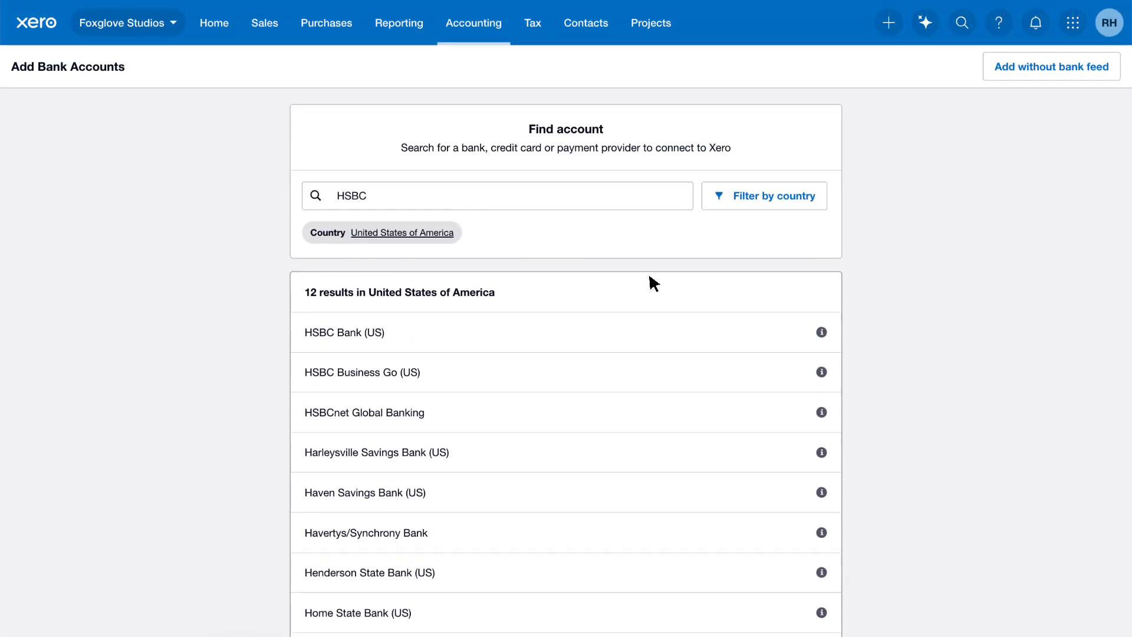
click(821, 332)
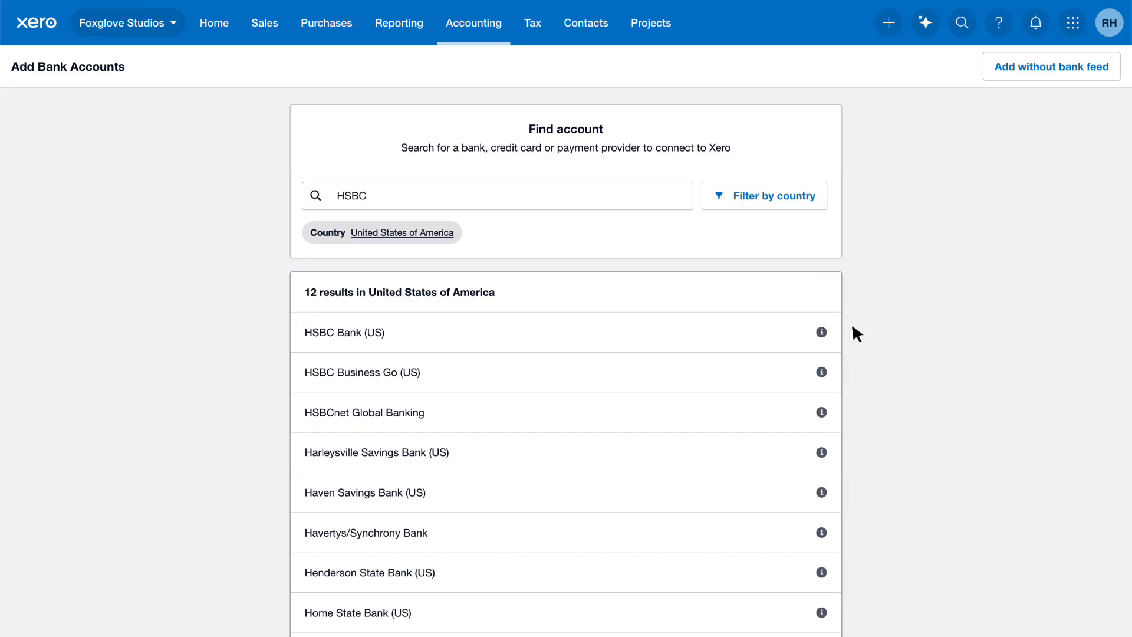
mouse_move(601, 337)
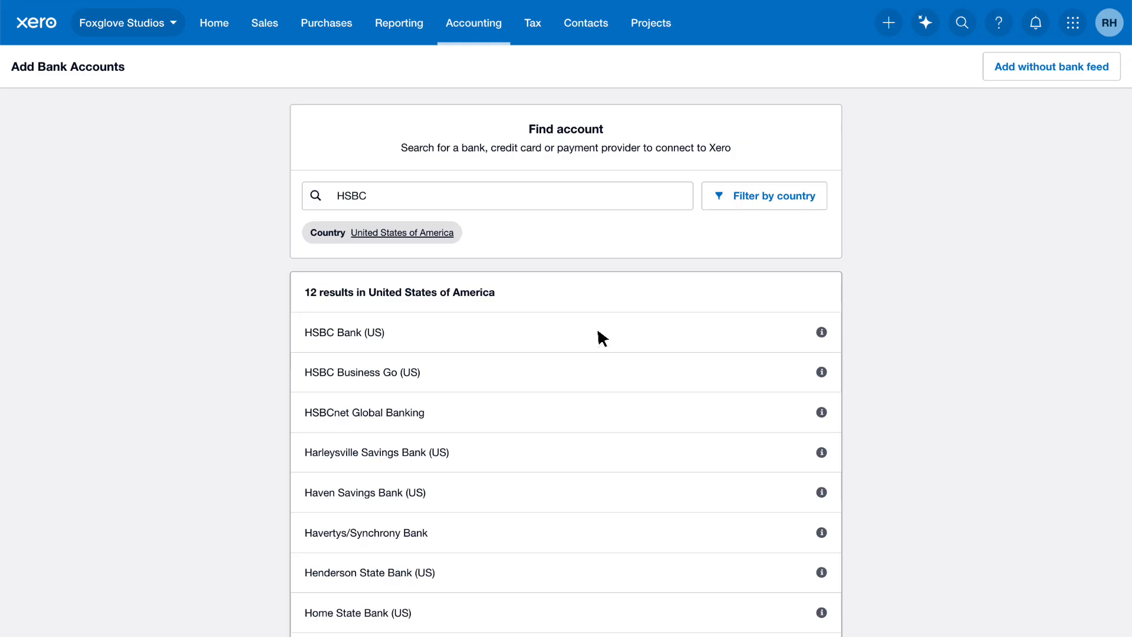
click(344, 332)
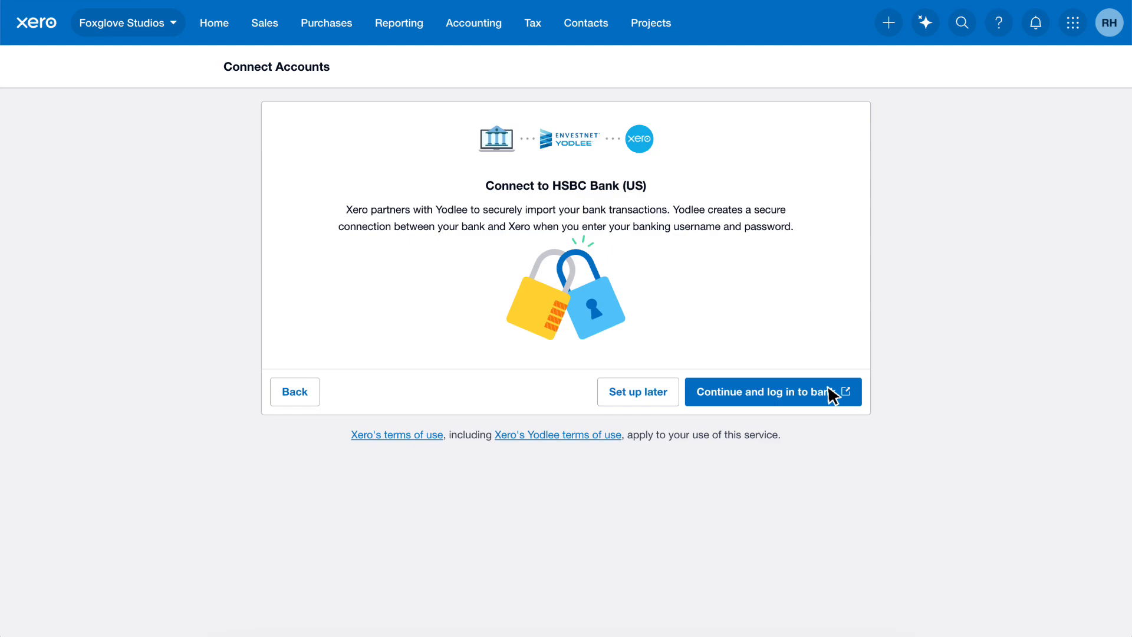
Step: Continue past the HSBC Bank (US) connection page and return to Add Bank Accounts
click(764, 392)
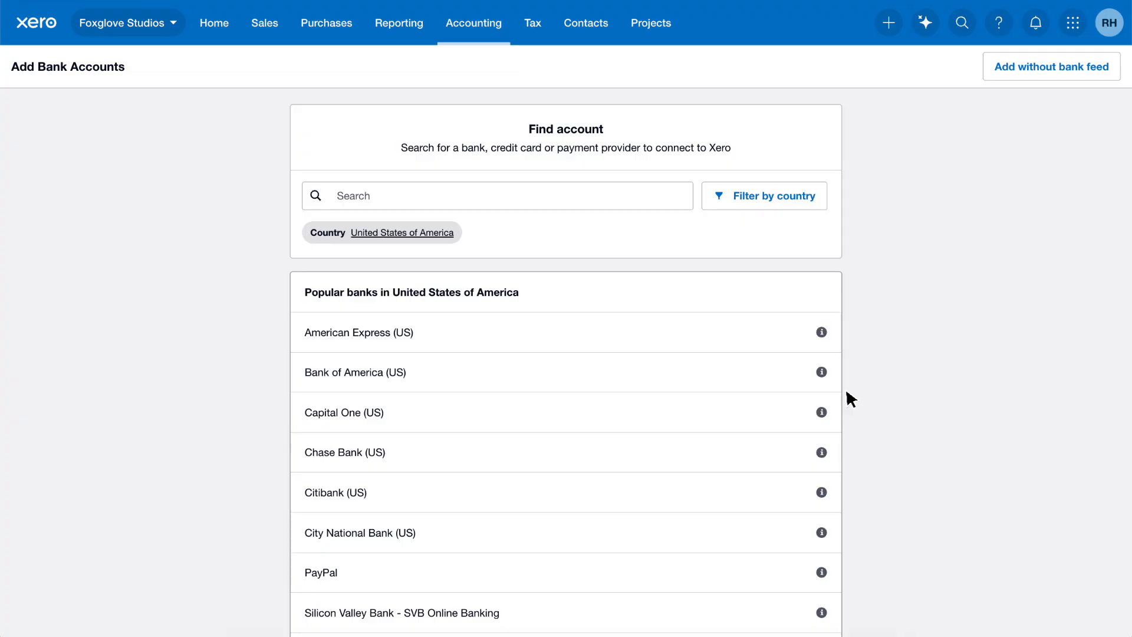
mouse_move(862, 384)
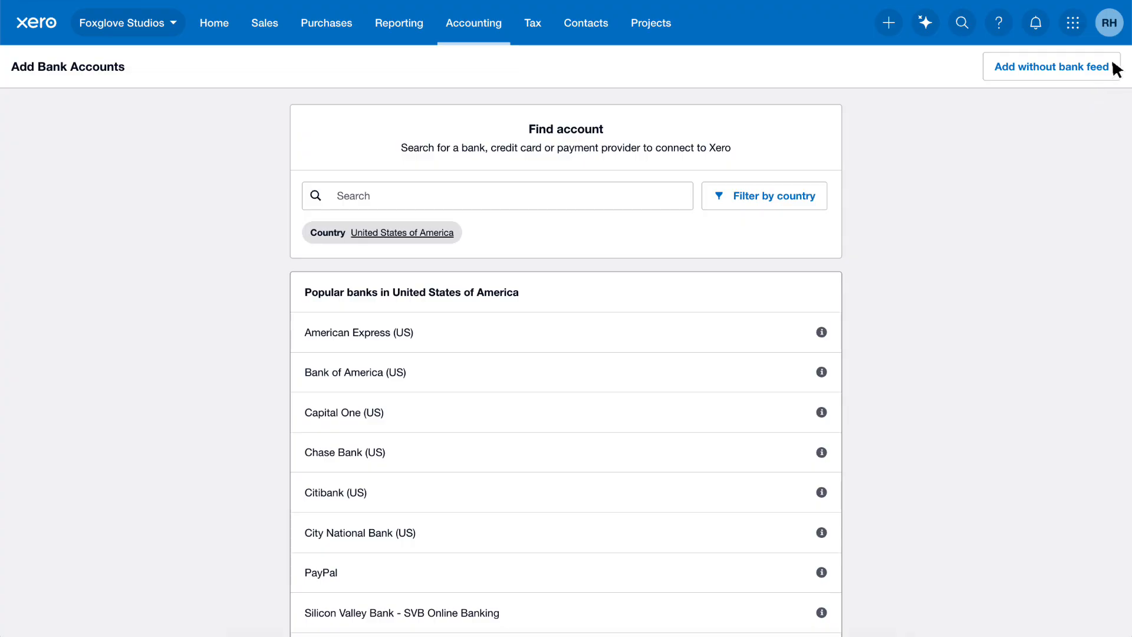
Step: Choose to add an account without a bank feed and confirm
click(1051, 67)
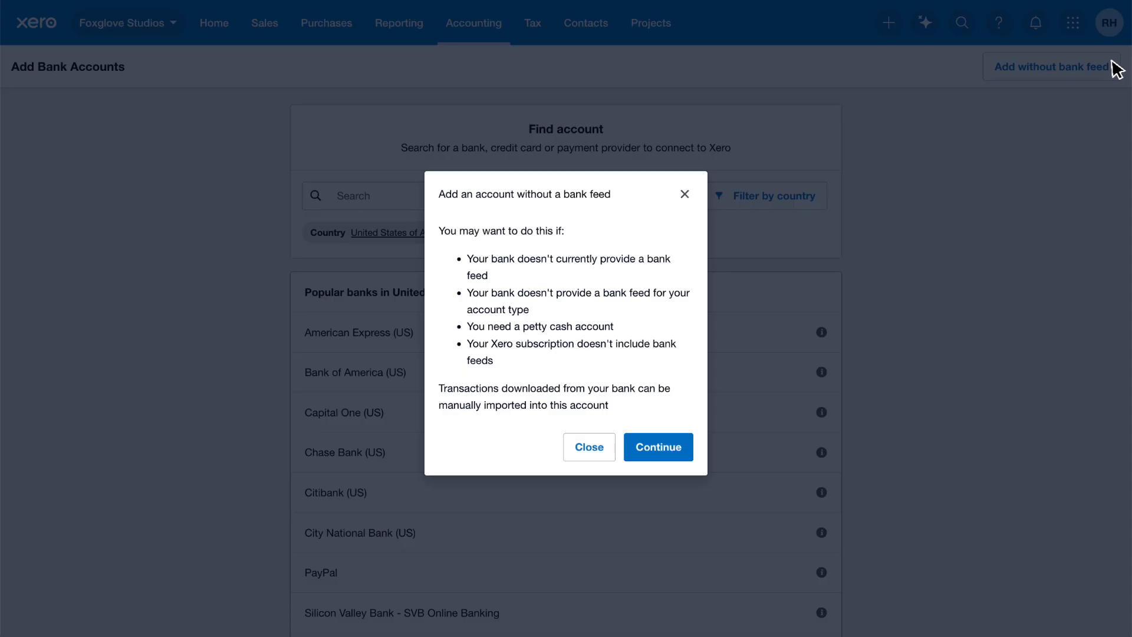
mouse_move(927, 241)
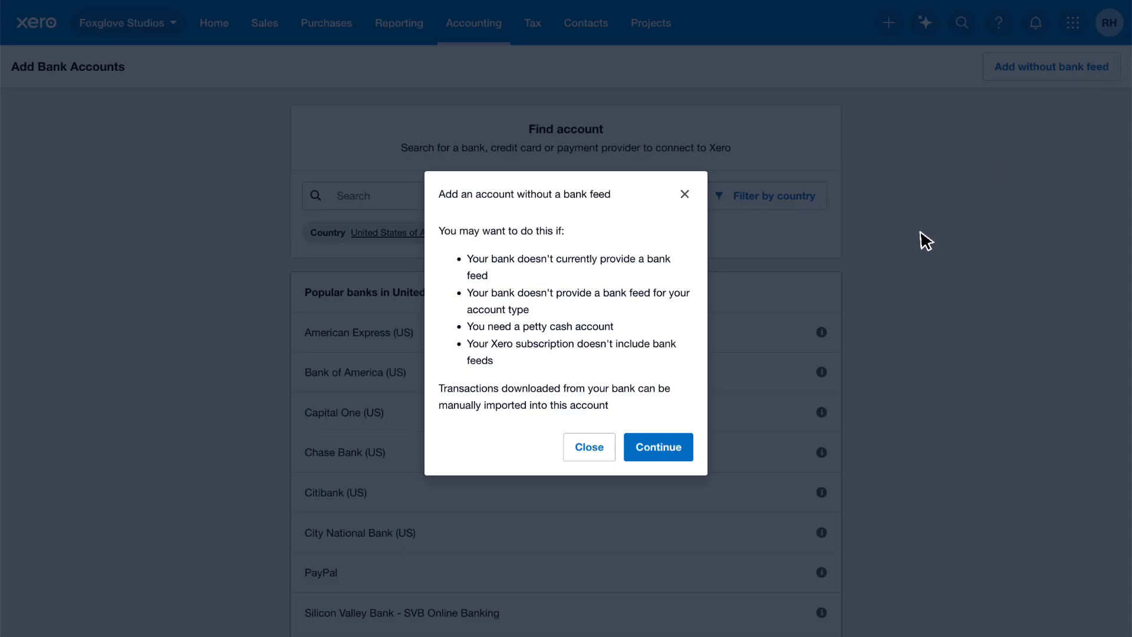
click(656, 447)
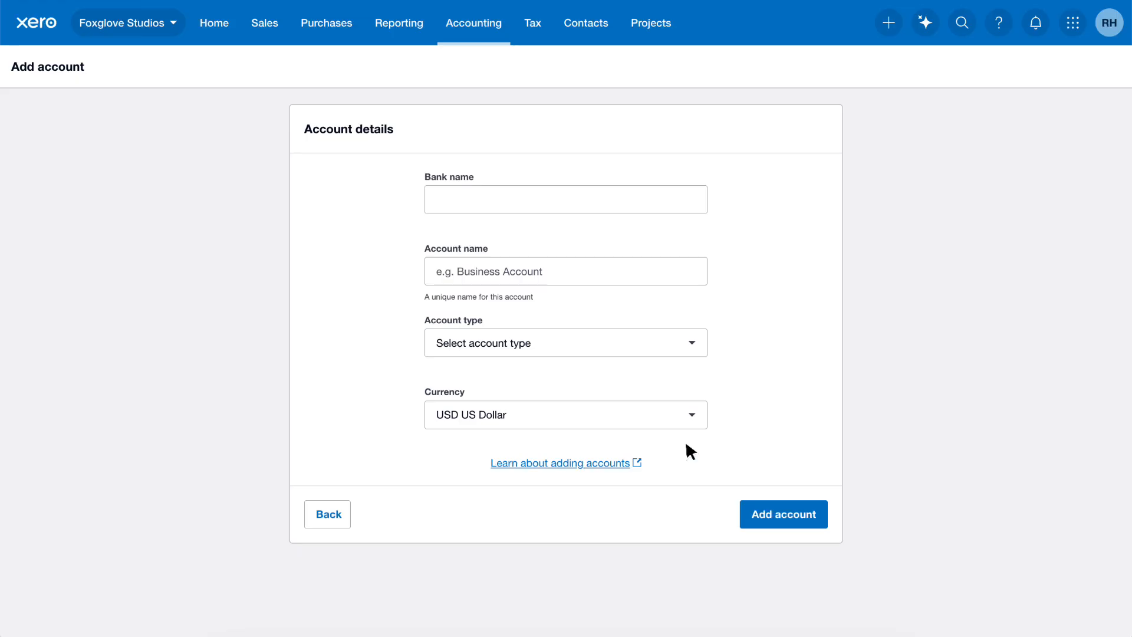
Step: Add bank 'Marineville State Bank', type Other, account number 123456789
text(Marineville State Bank)
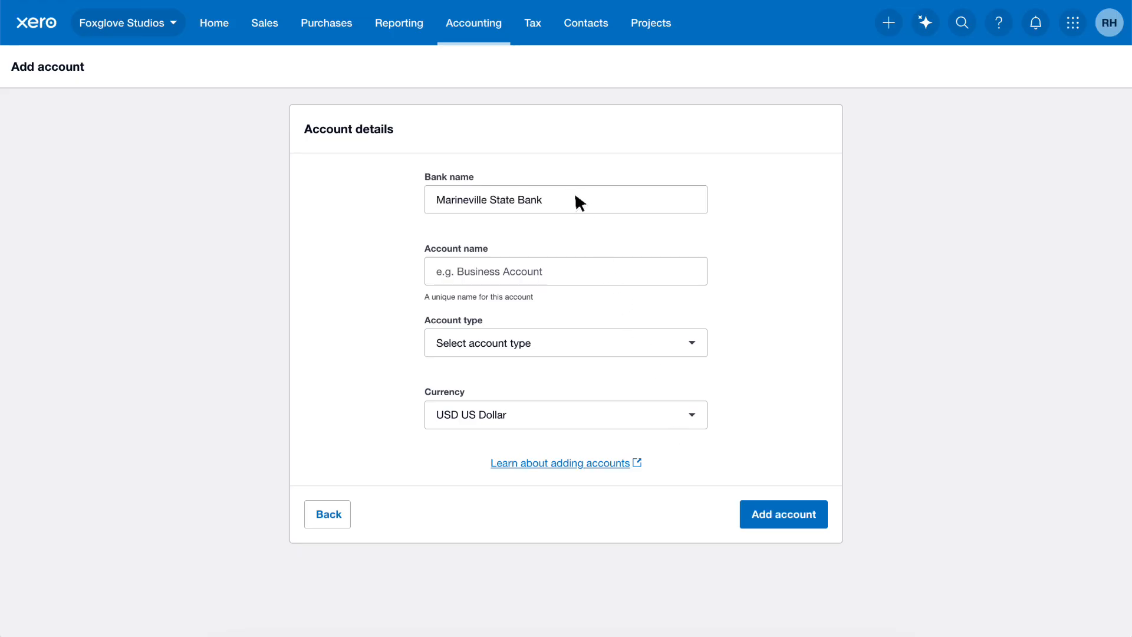
text(Marineville State Bank)
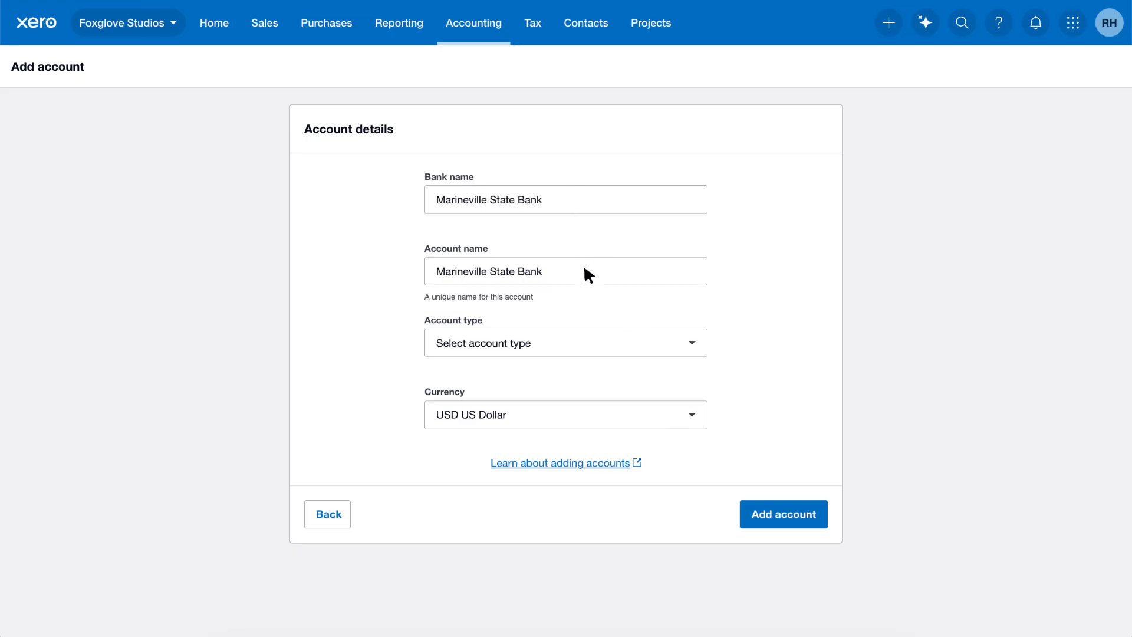
mouse_move(661, 326)
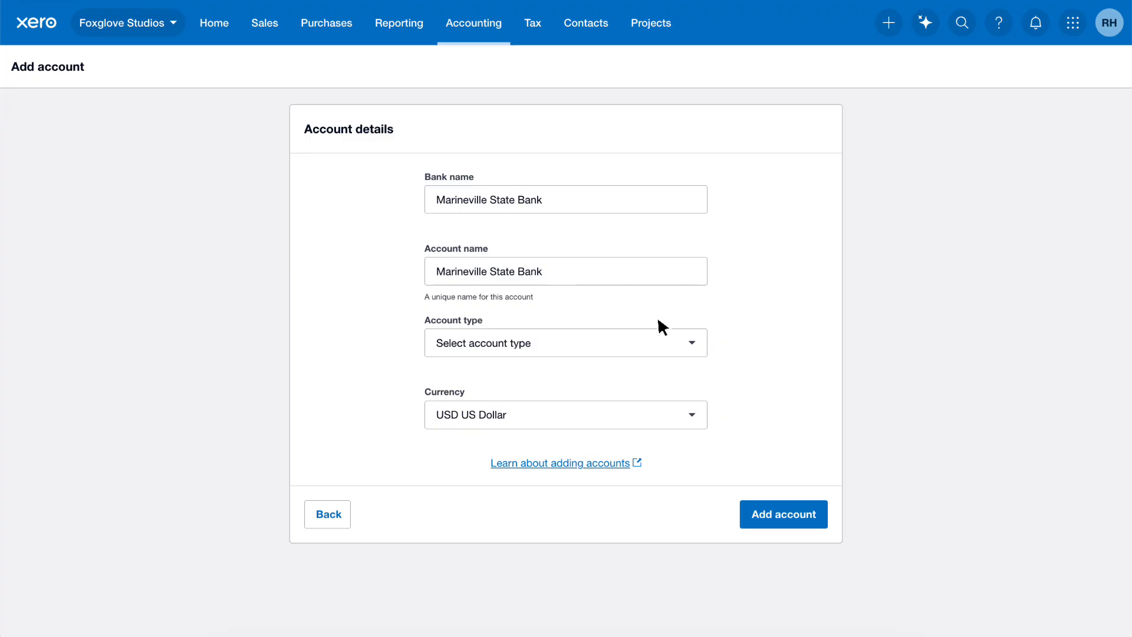
click(566, 342)
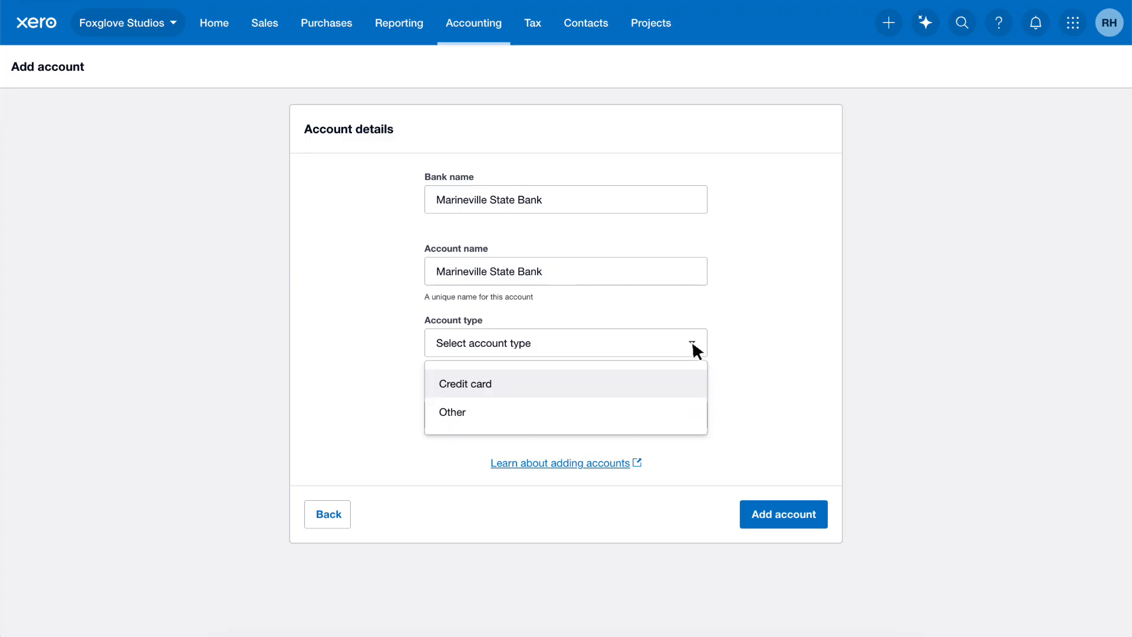
mouse_move(609, 411)
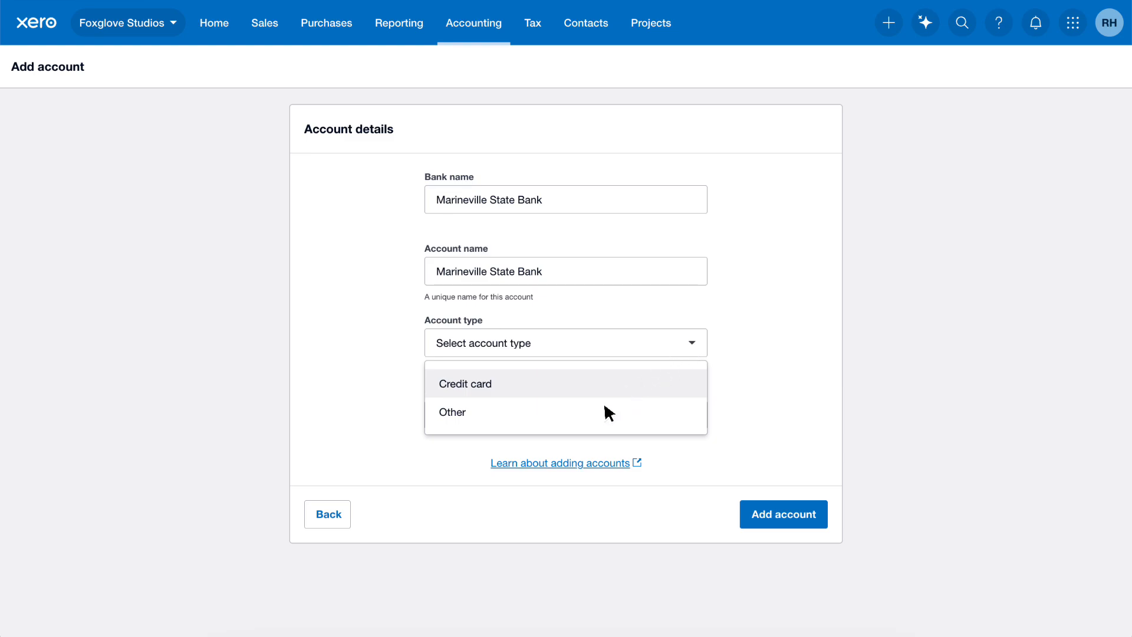
click(452, 412)
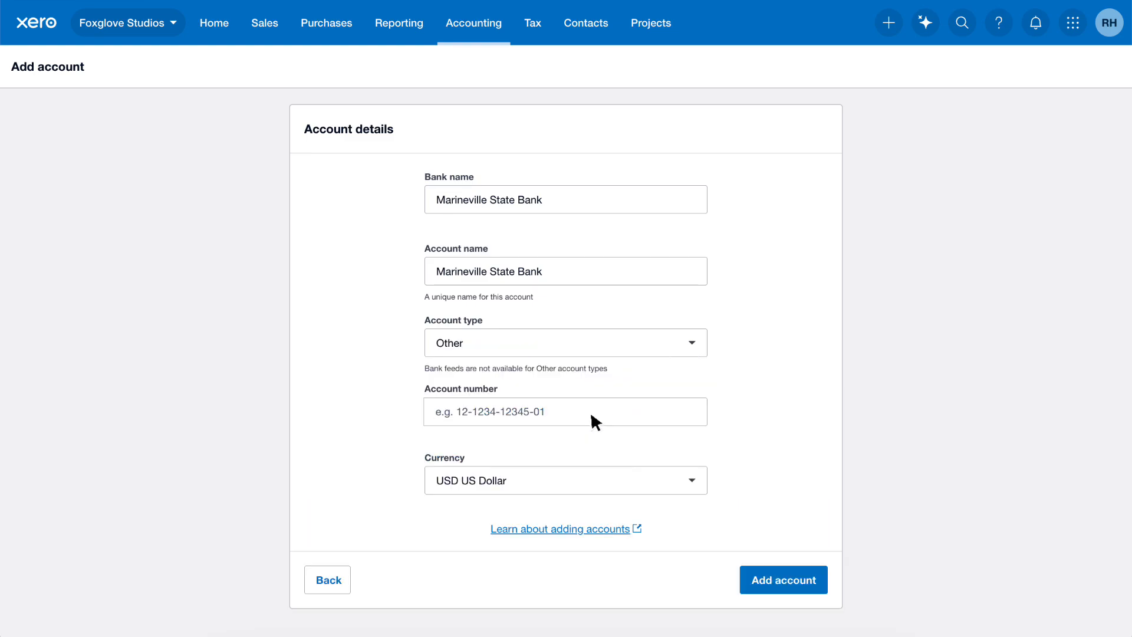
mouse_move(565, 416)
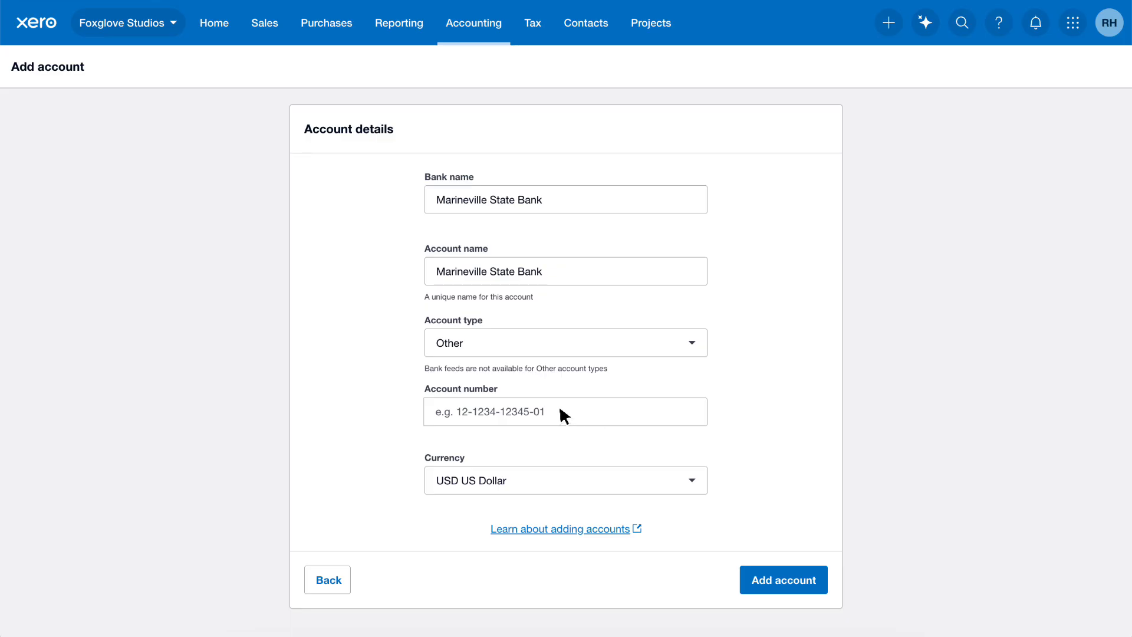
text(123456789)
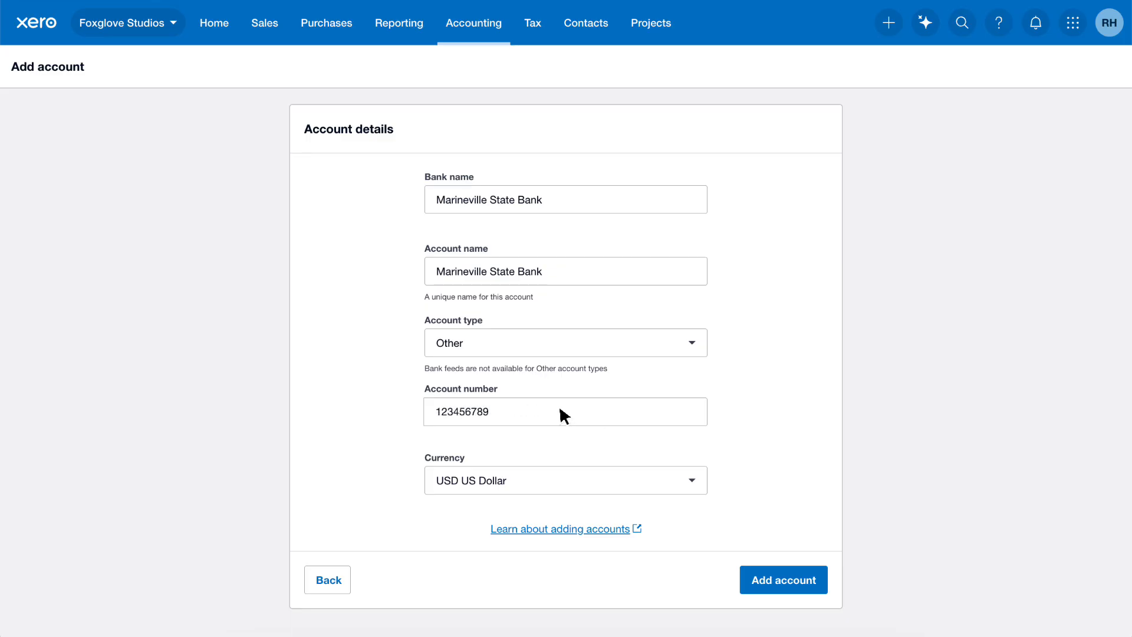
mouse_move(564, 509)
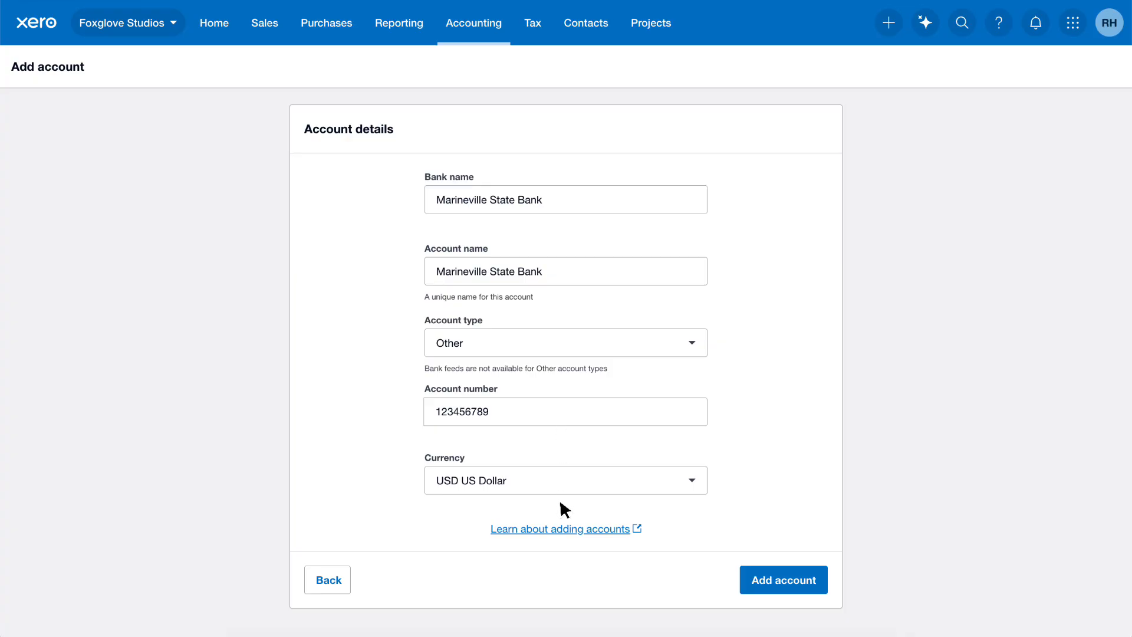
mouse_move(816, 581)
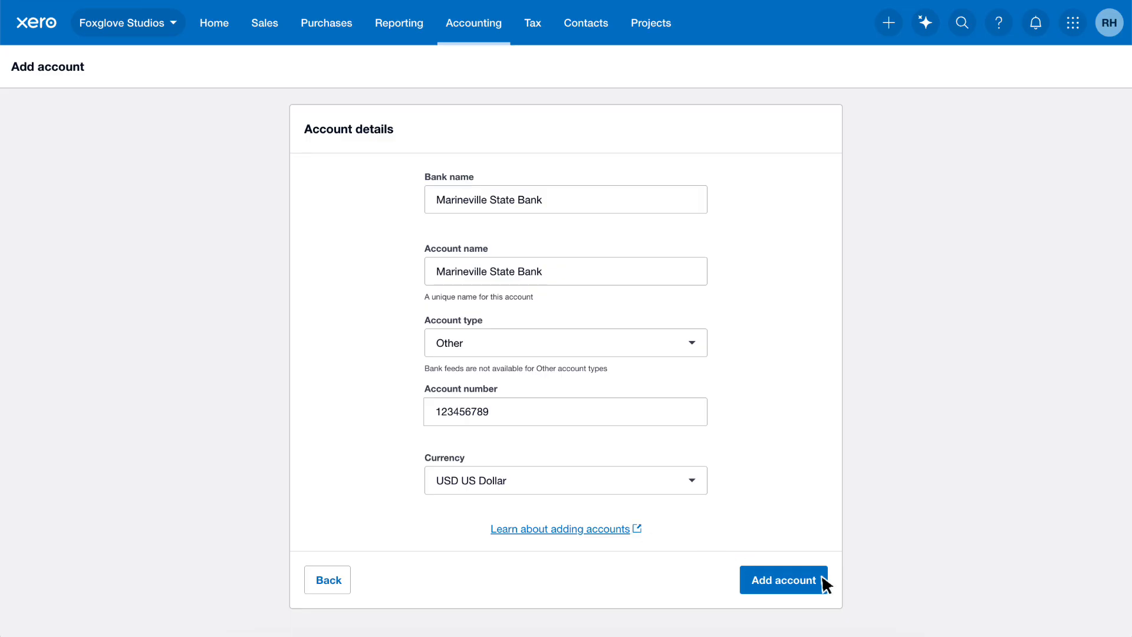
click(784, 580)
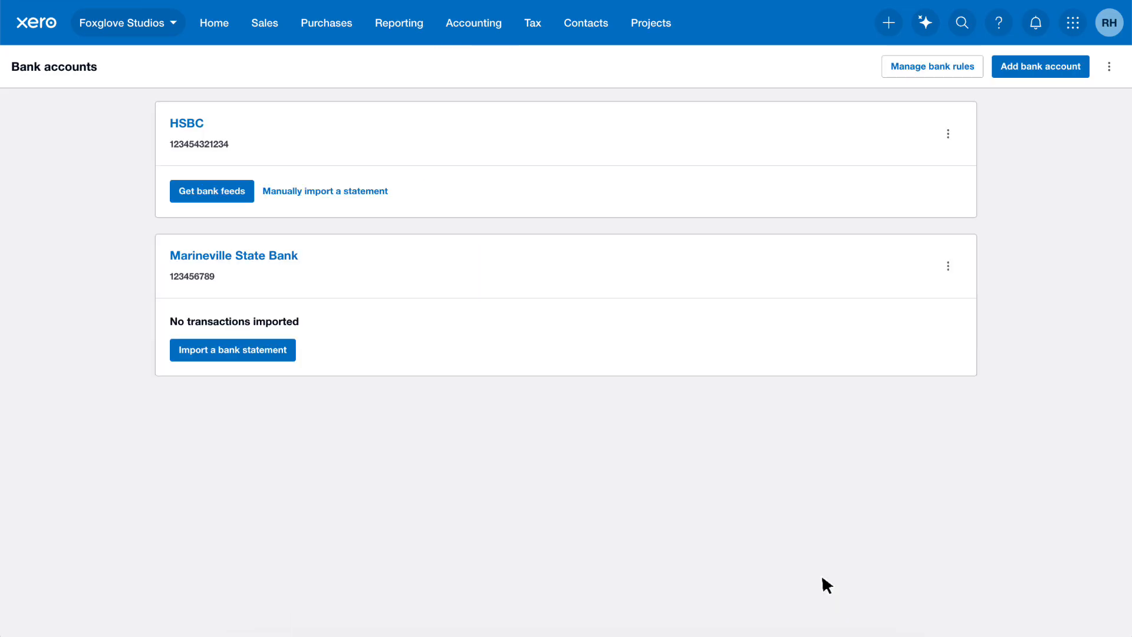